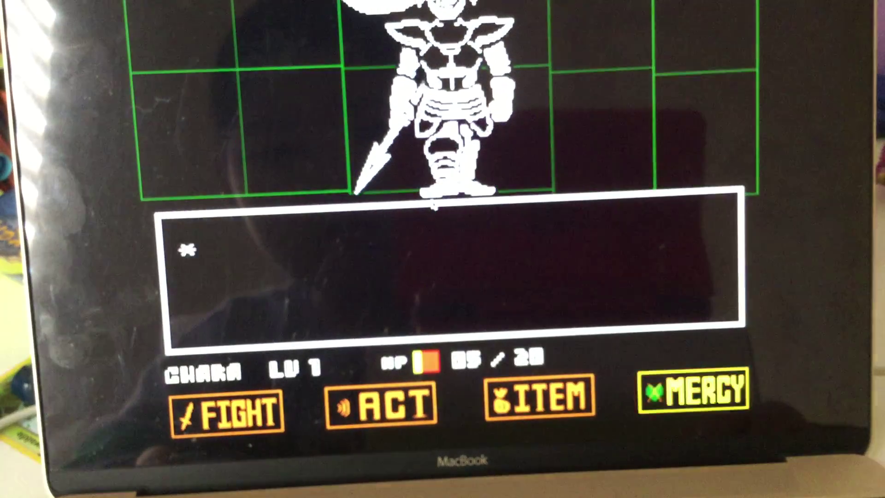
# Step: Select ITEM in Undyne's battle menu so the Stick and AstroFood are listed
pyautogui.click(537, 401)
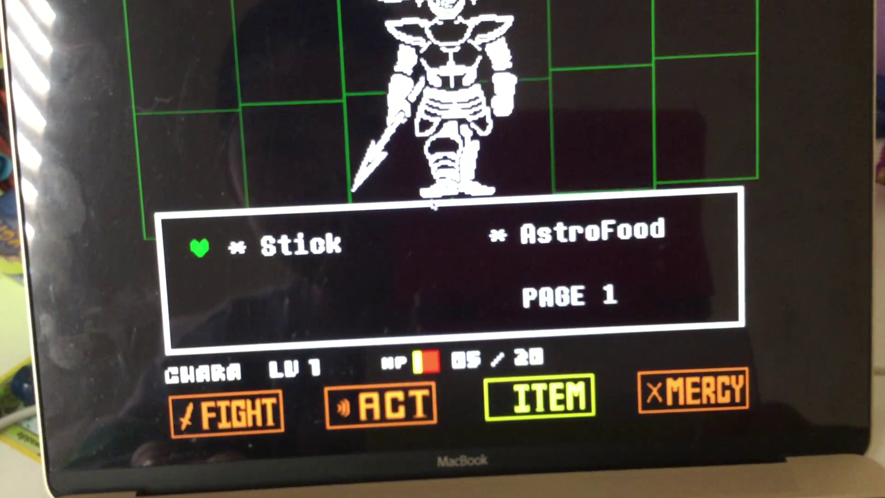